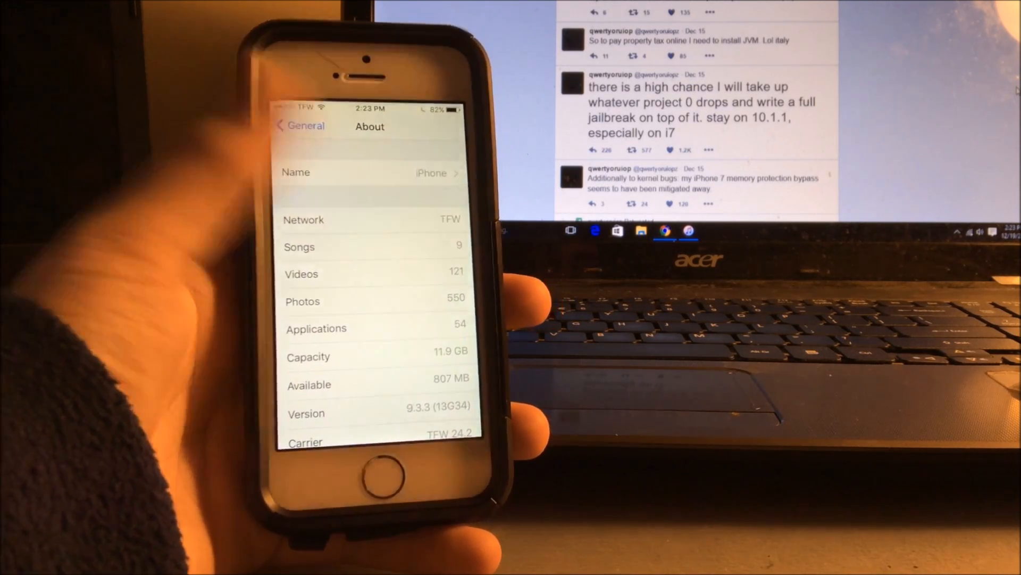
Scroll the iPhone's About page down to the Version row showing 9.3.3 (13G34)
{"action": "scroll", "scroll_direction": "down", "scroll_amount": 3}
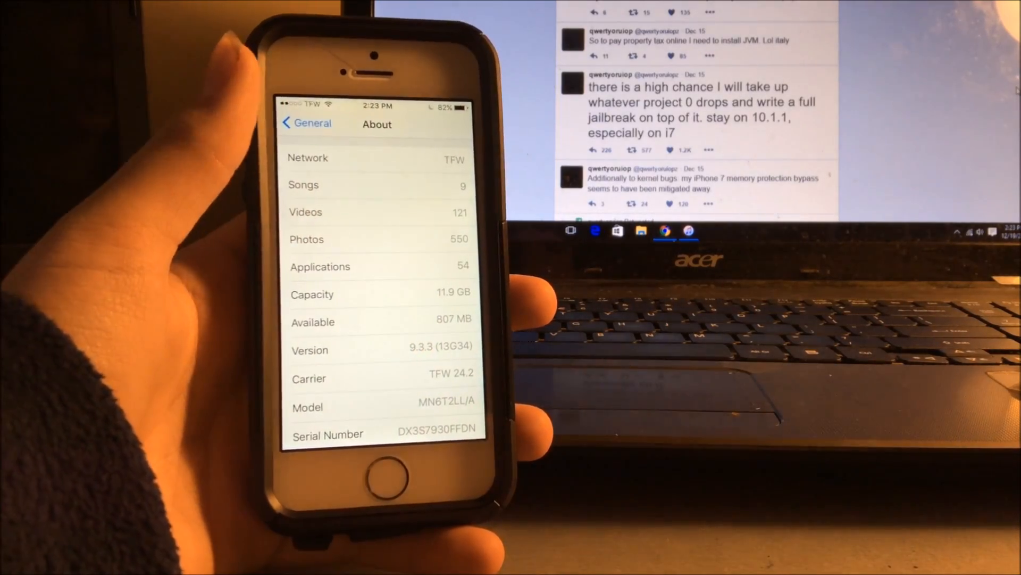
{"action": "scroll", "scroll_direction": "down", "scroll_amount": 3}
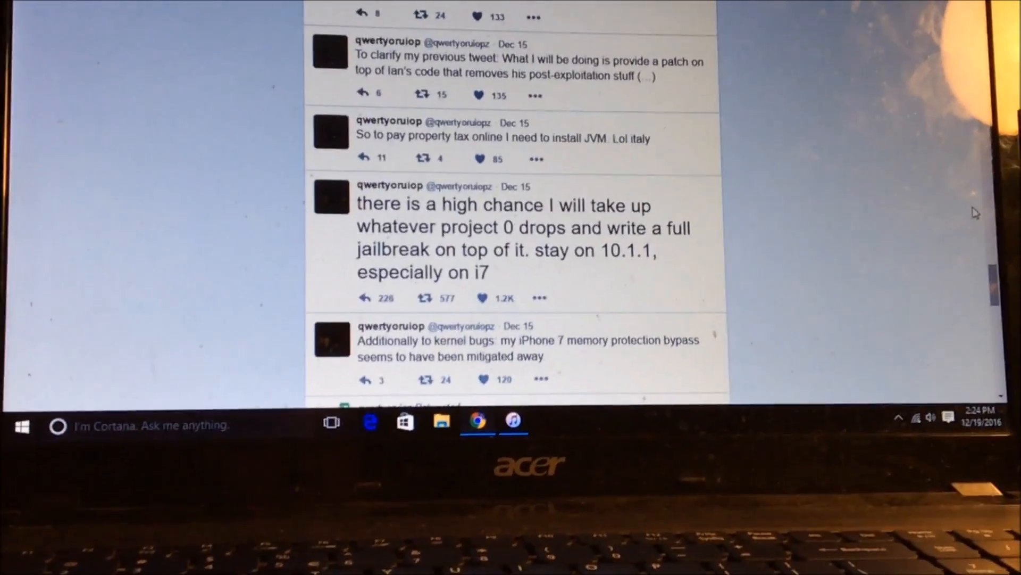
{"action": "scroll", "scroll_direction": "down", "scroll_amount": 3}
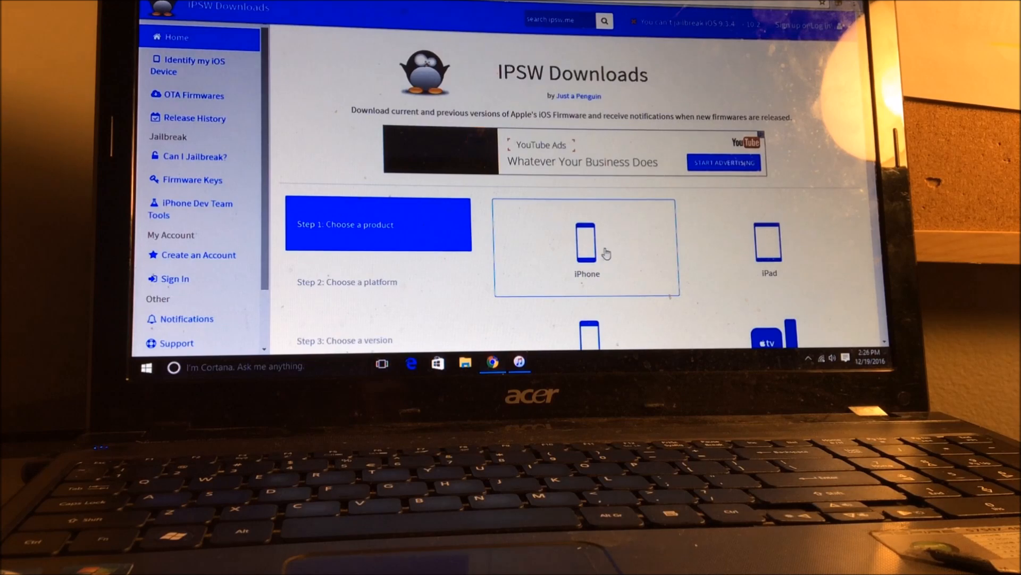
Choose iPhone, then the iPhone 5 (GSM) model, to list its IPSW firmware versions
{"action": "scroll", "scroll_direction": "down", "scroll_amount": 3}
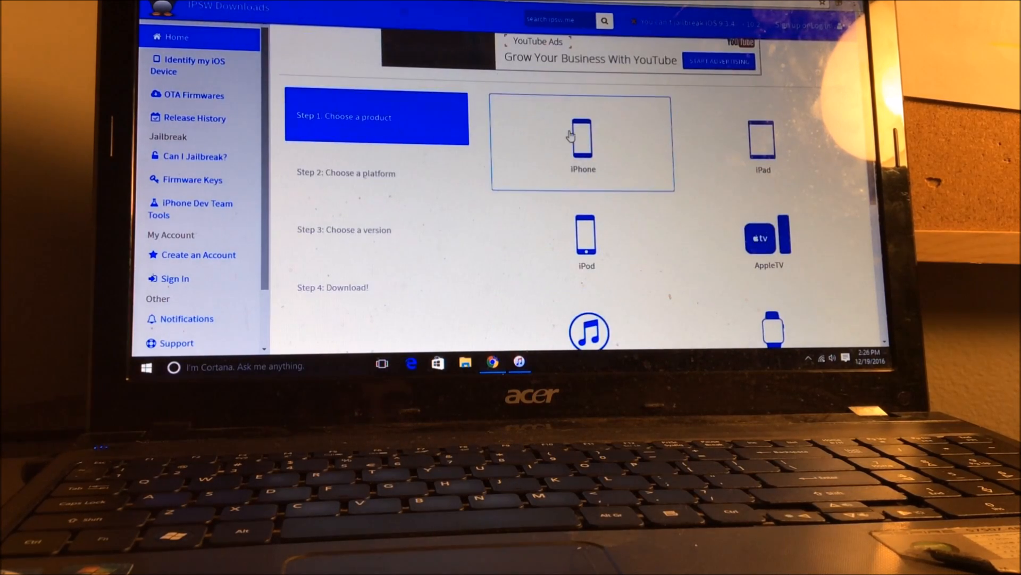
{"action": "mouse_move", "coordinate": [504, 70]}
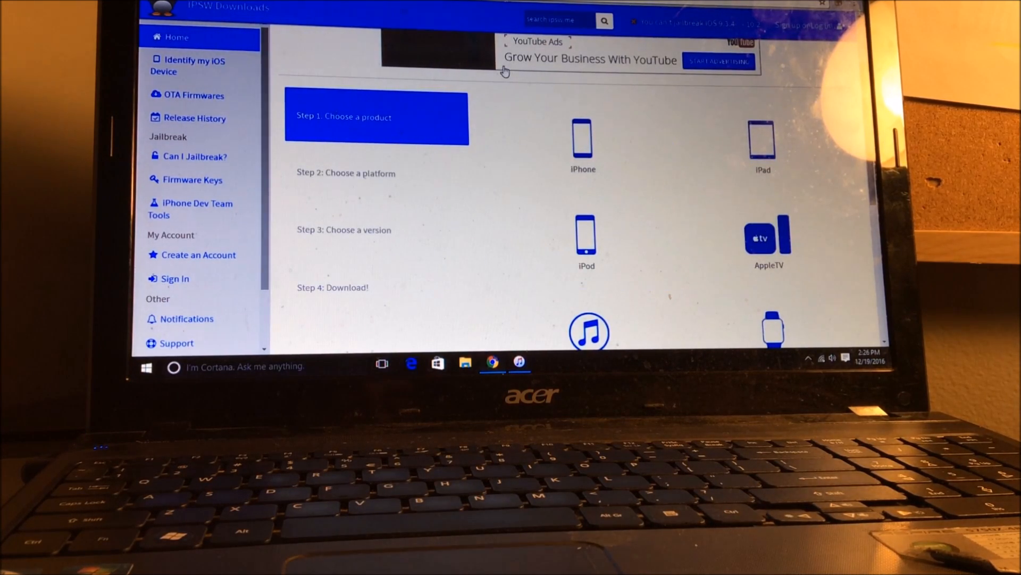
{"action": "left_click", "coordinate": [583, 141]}
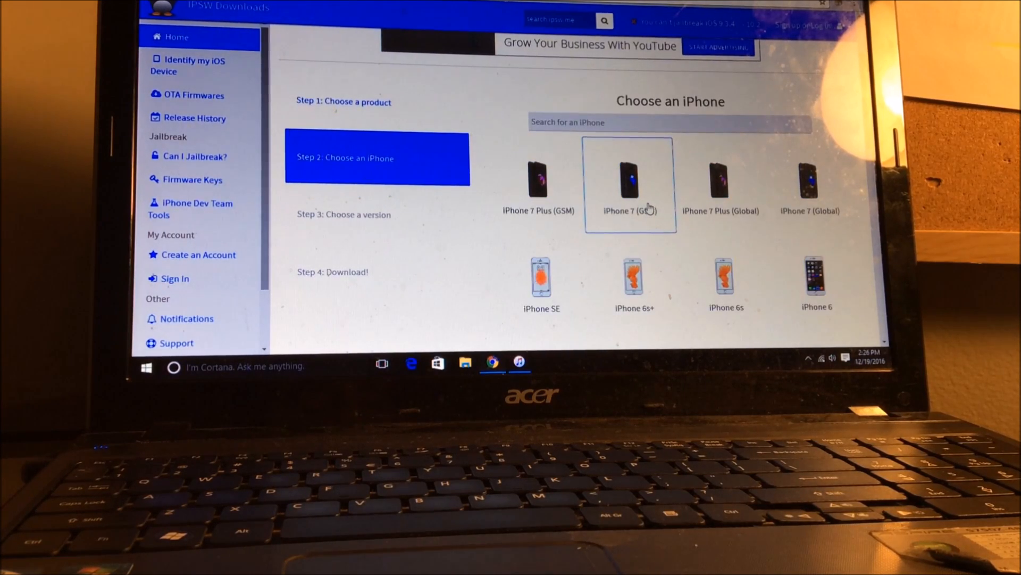
{"action": "scroll", "scroll_direction": "down", "scroll_amount": 3}
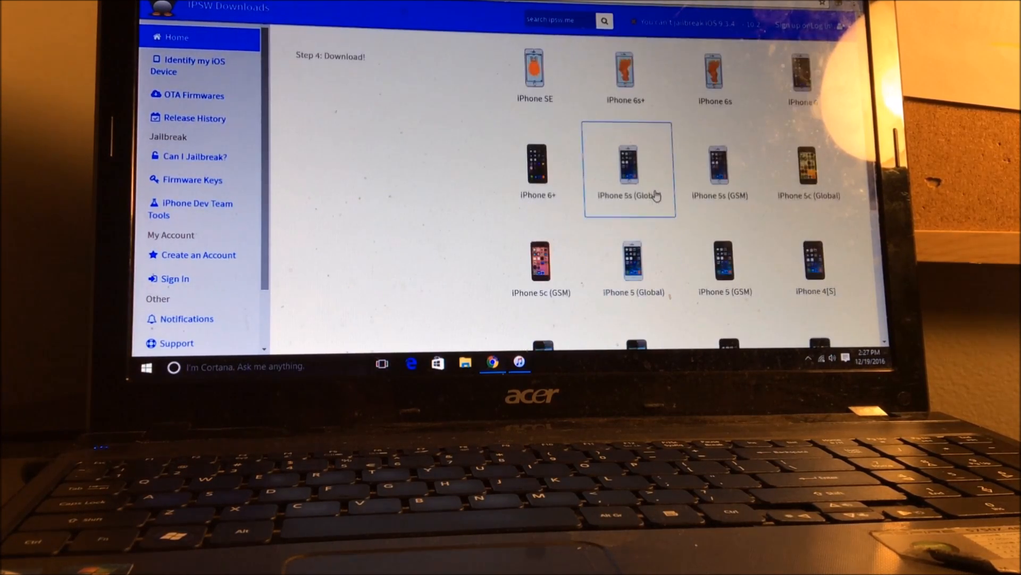
{"action": "mouse_move", "coordinate": [720, 173]}
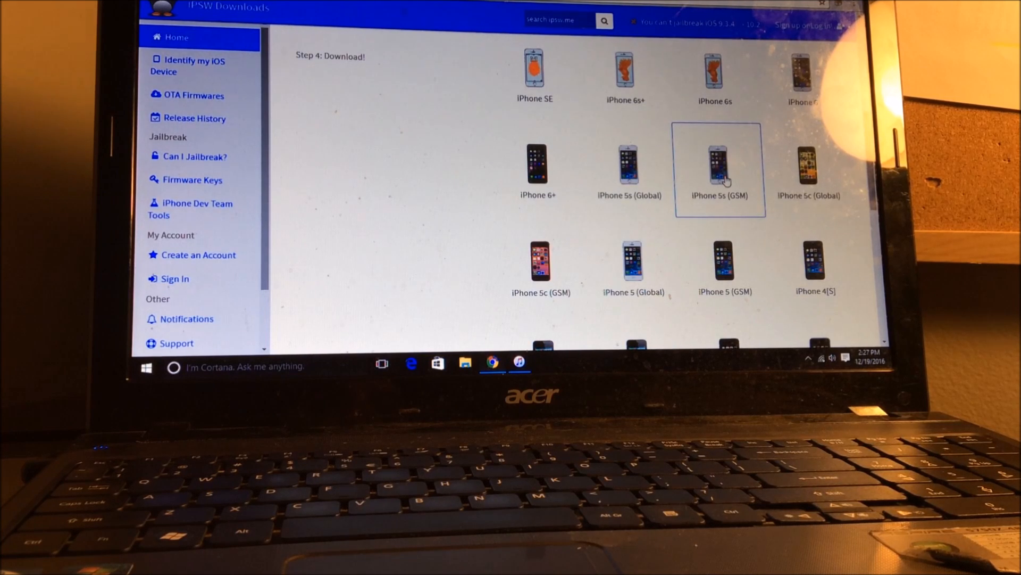
{"action": "mouse_move", "coordinate": [744, 205]}
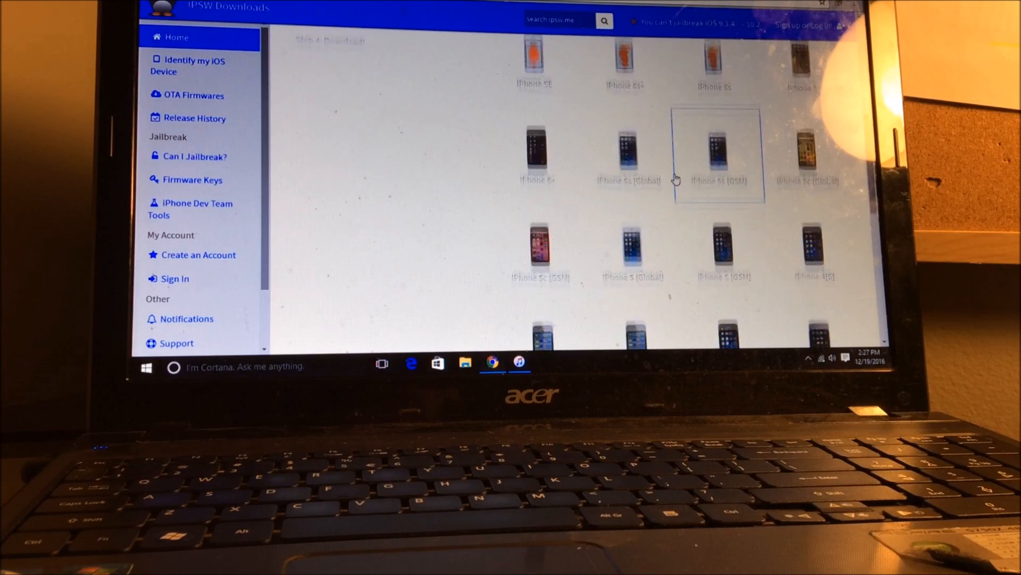
{"action": "scroll", "scroll_direction": "up", "scroll_amount": 3}
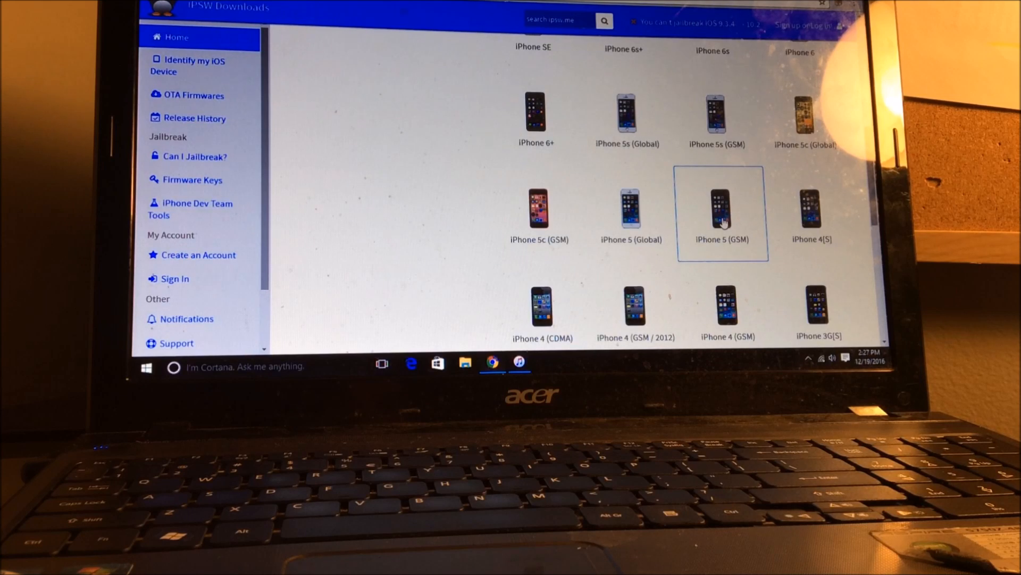
{"action": "left_click", "coordinate": [721, 212]}
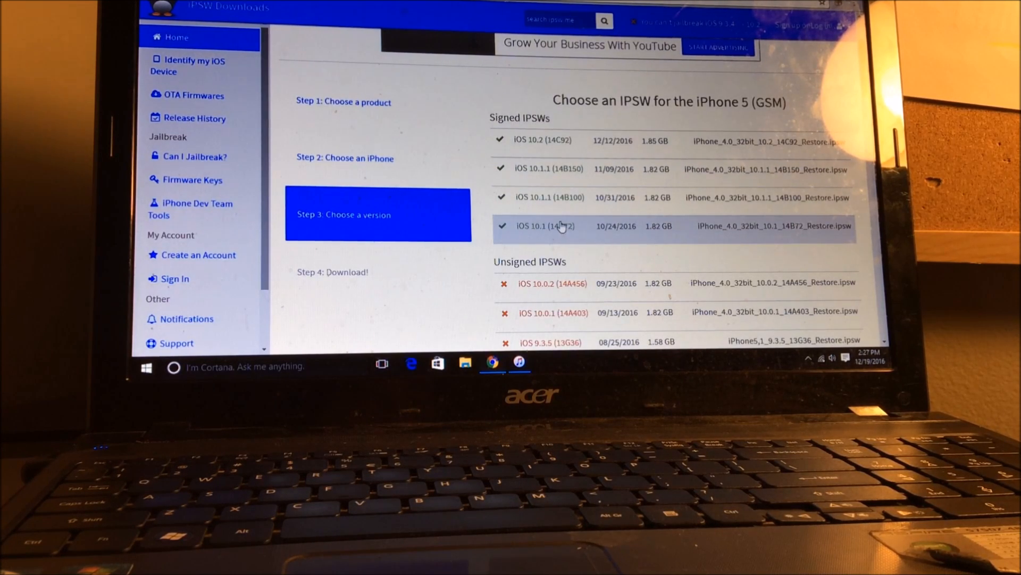
{"action": "mouse_move", "coordinate": [568, 234]}
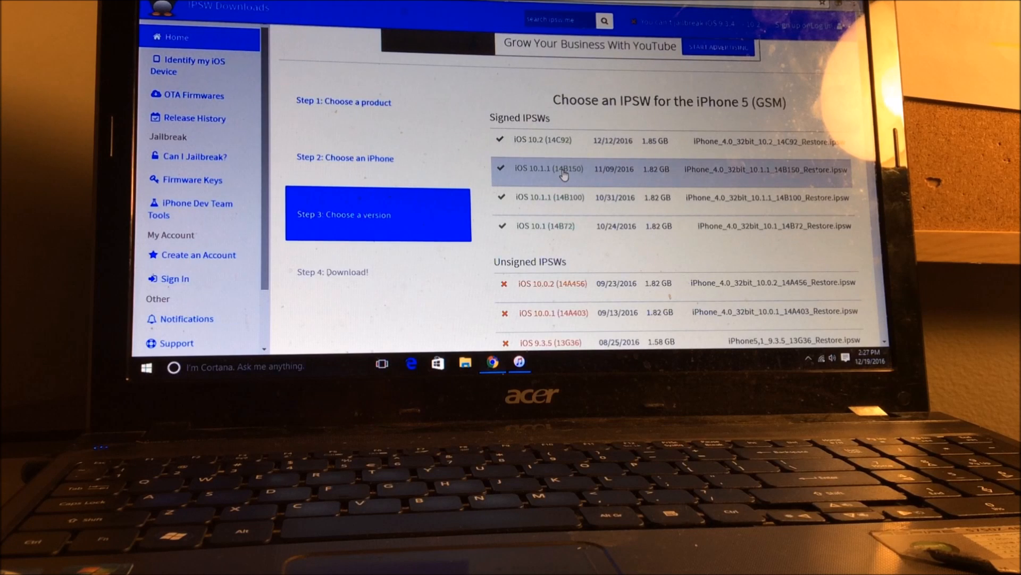
{"action": "mouse_move", "coordinate": [564, 177]}
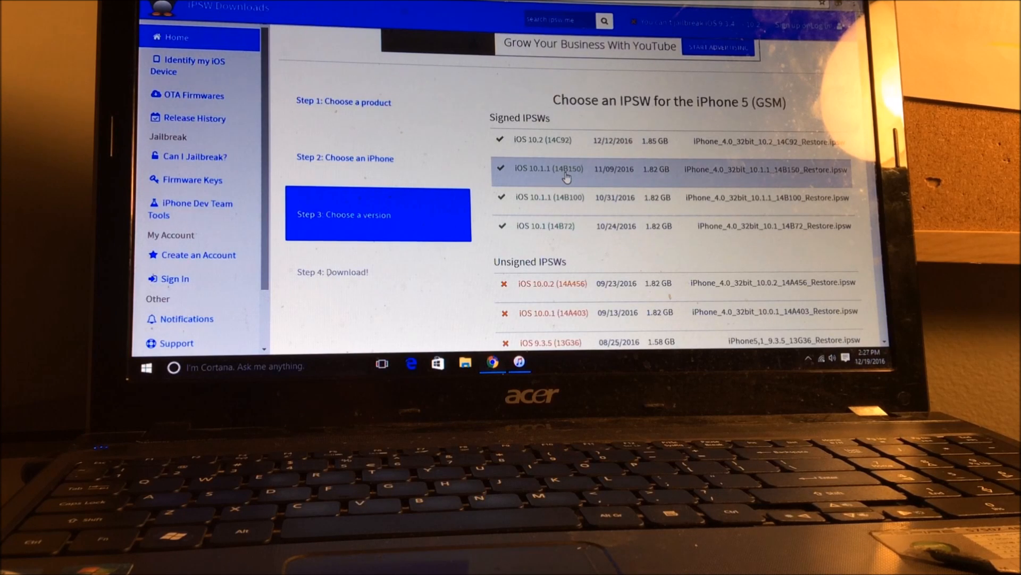
{"action": "mouse_move", "coordinate": [565, 198]}
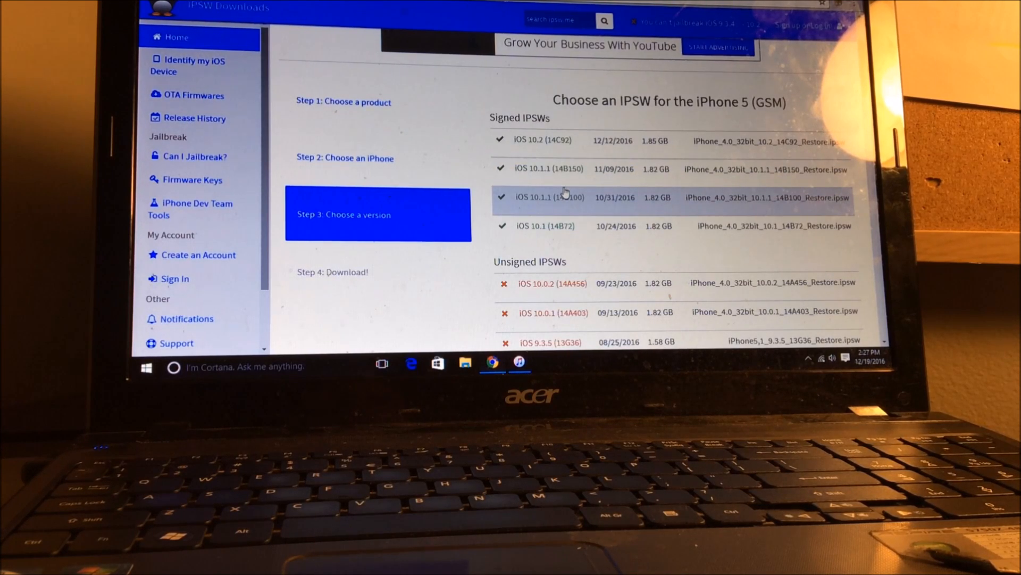
{"action": "mouse_move", "coordinate": [561, 169]}
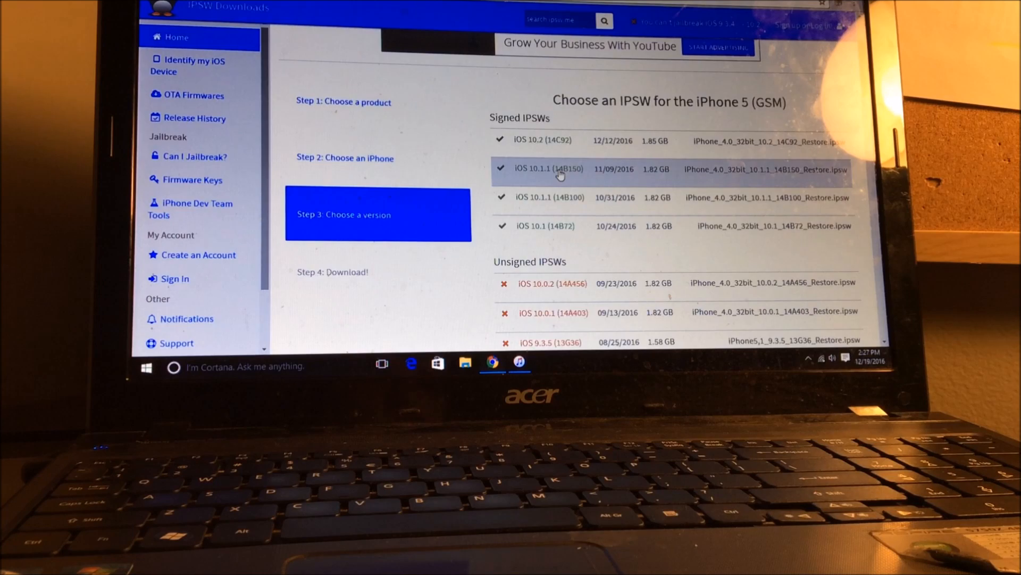
Start downloading the iOS 10.1.1 (14B150) IPSW for the iPhone 5 (GSM)
{"action": "left_click", "coordinate": [561, 169]}
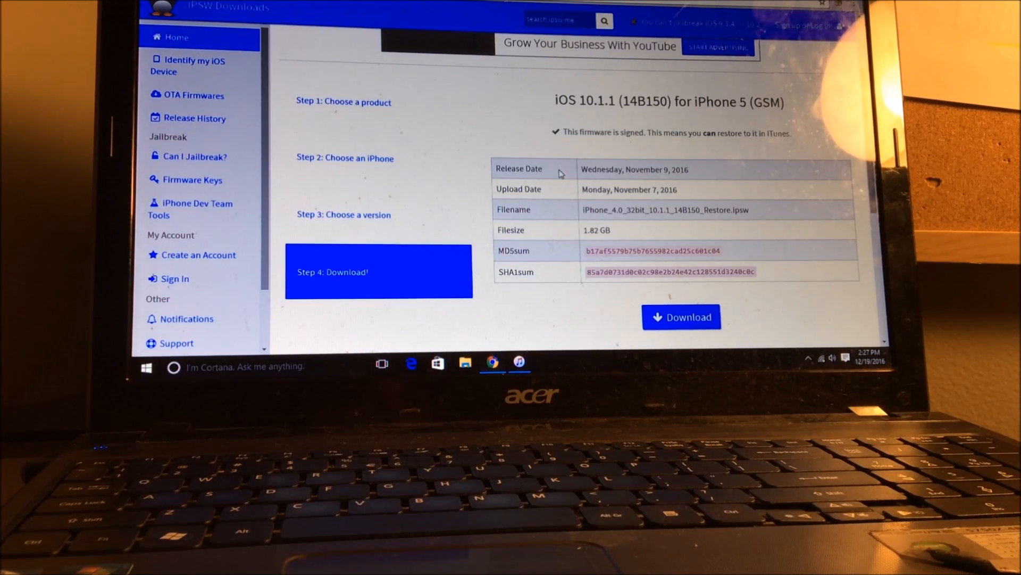
{"action": "scroll", "scroll_direction": "down", "scroll_amount": 3}
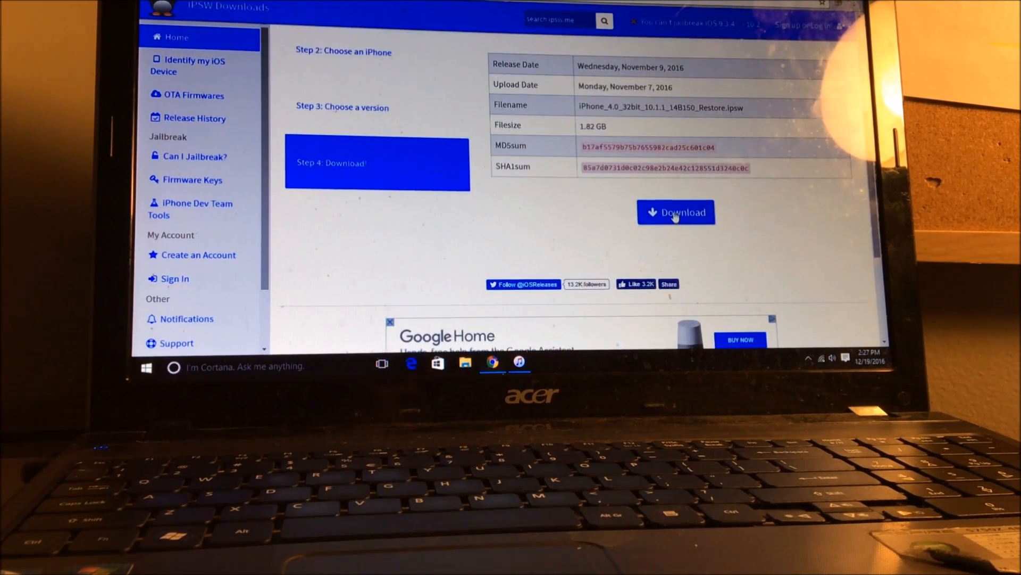
{"action": "left_click", "coordinate": [676, 212]}
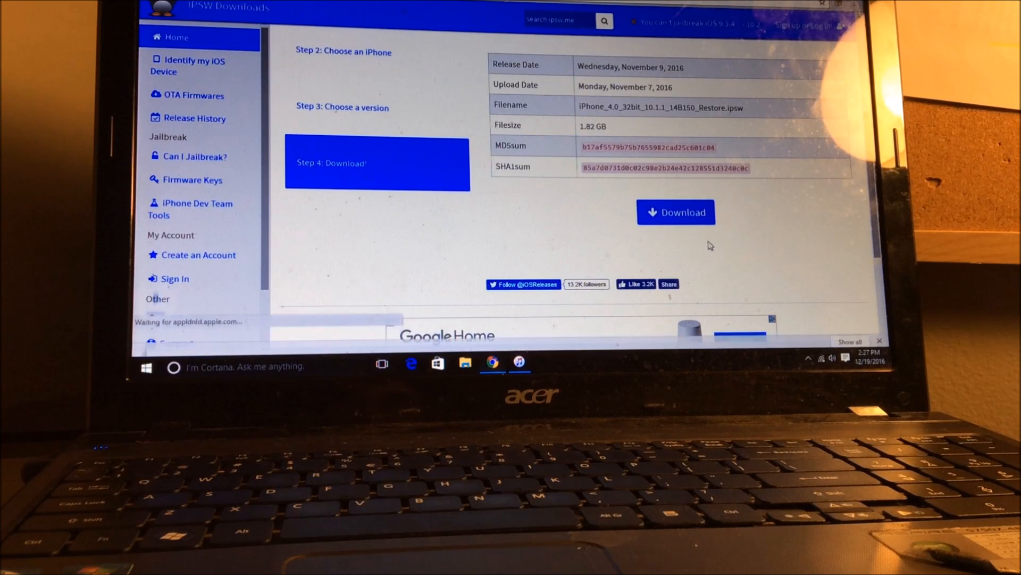
{"action": "left_click", "coordinate": [675, 212]}
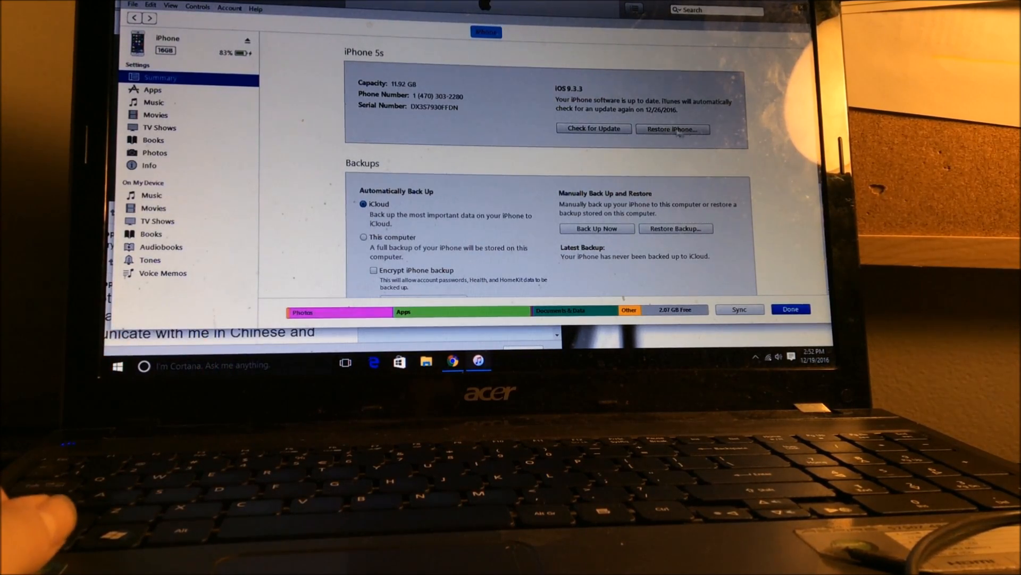
Choose the downloaded iPhone 10.1.1 (14B150) IPSW on the Desktop in iTunes' restore file dialog
{"action": "left_click", "coordinate": [672, 129]}
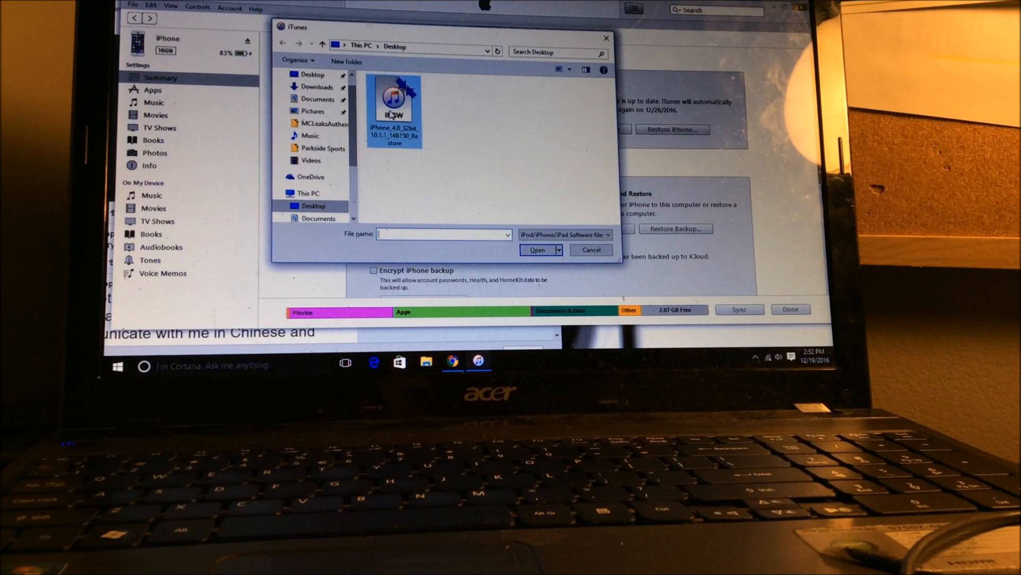
{"action": "left_click", "coordinate": [394, 105]}
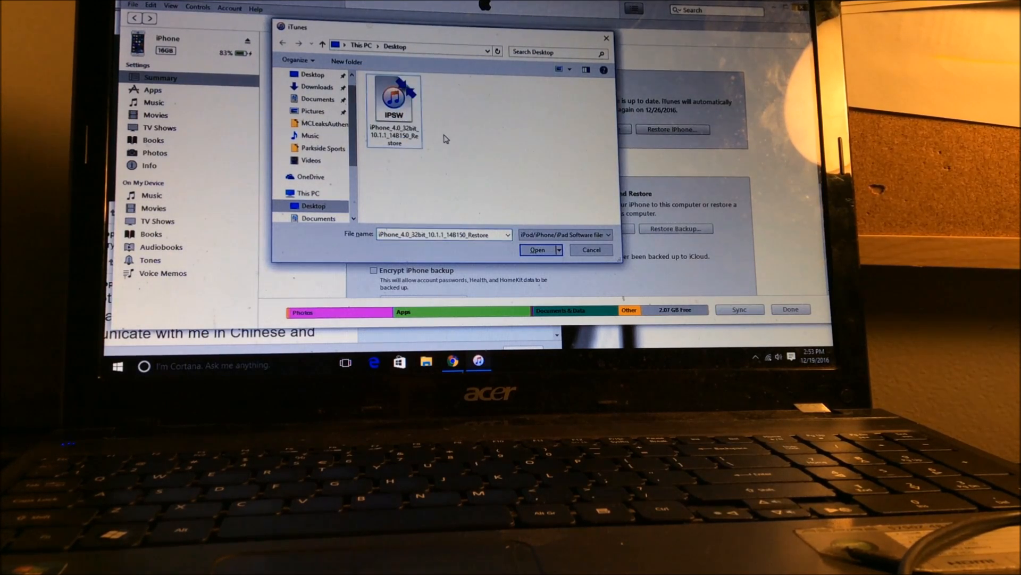
{"action": "left_click", "coordinate": [393, 101]}
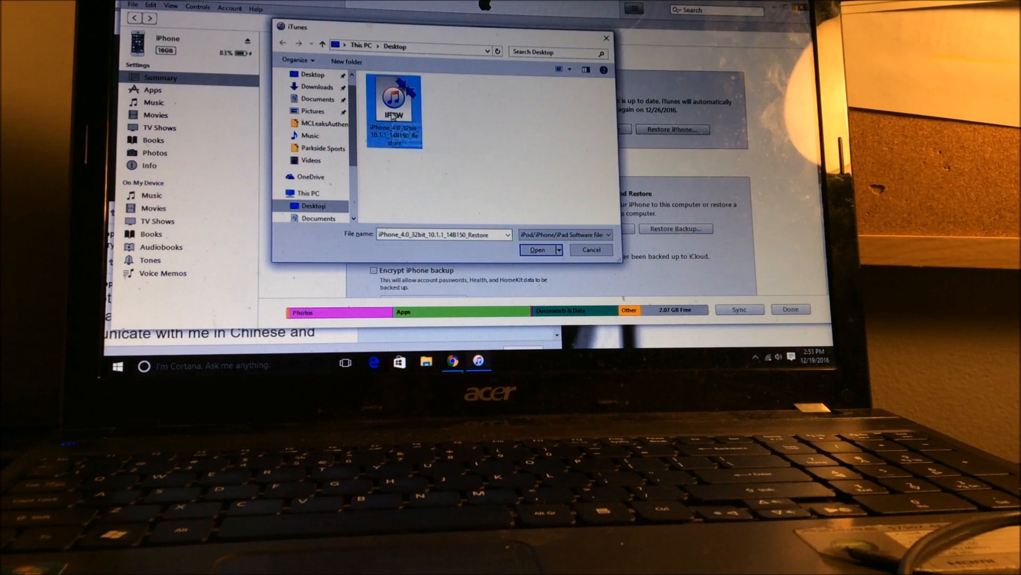